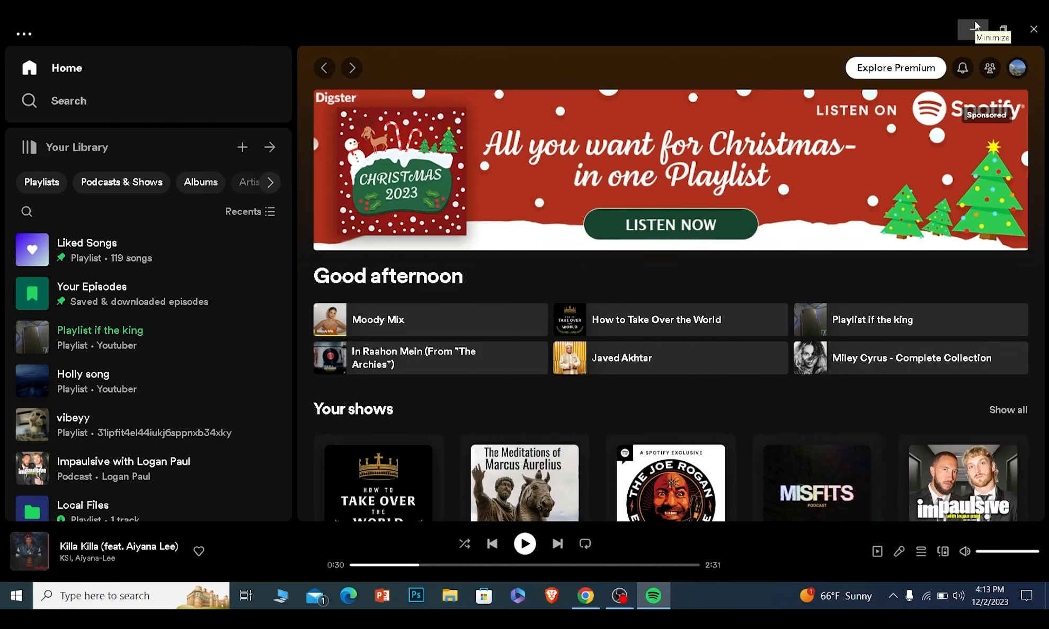
Minimize the Spotify window to reveal the Windows desktop.
{"action": "left_click", "coordinate": [972, 30]}
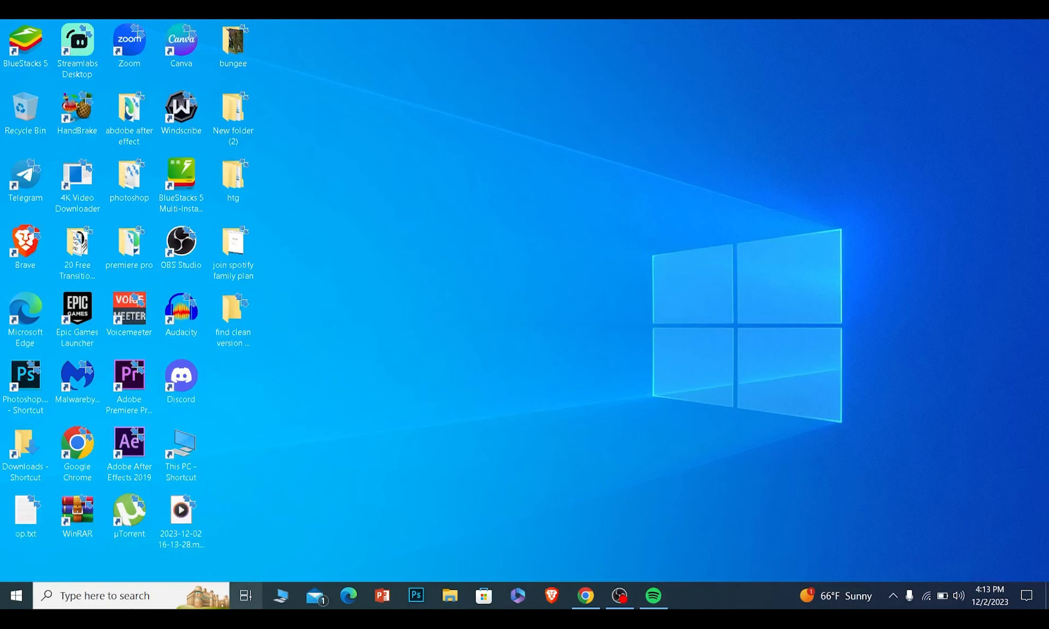
Search Windows for 'audio' and open the Sound settings page.
{"action": "type", "text": "a"}
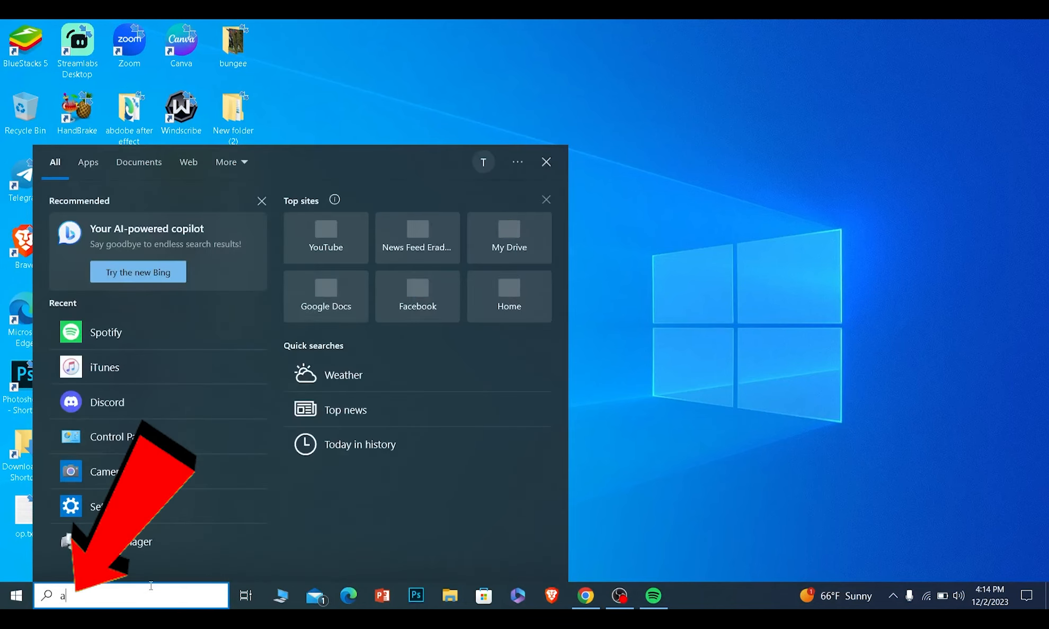
{"action": "type", "text": "uid"}
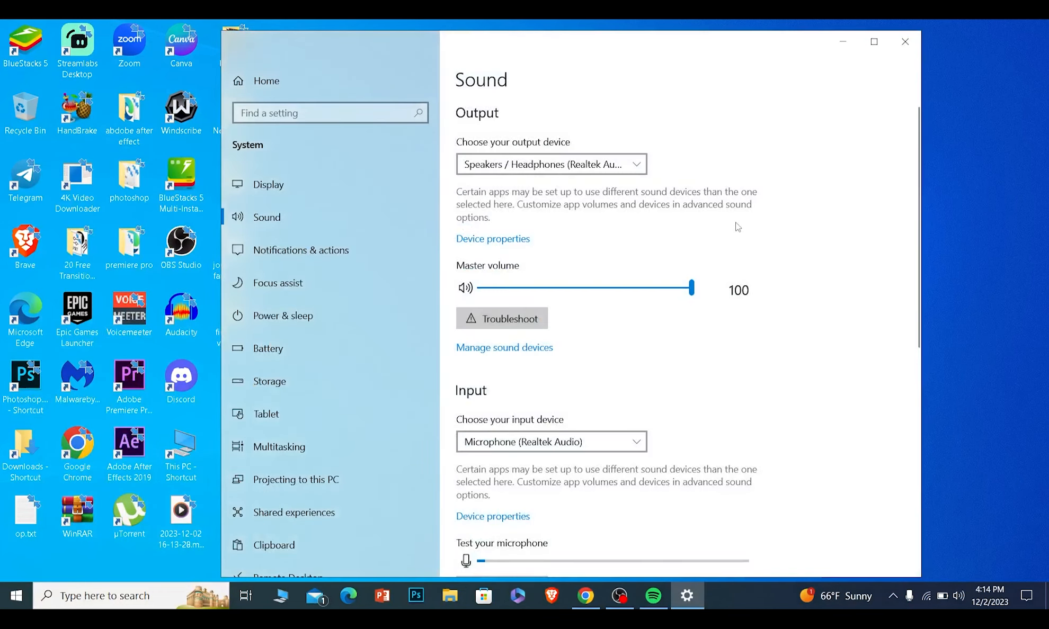
Go to 'App volume and device preferences' under Advanced sound options.
{"action": "scroll", "scroll_direction": "down", "scroll_amount": 3}
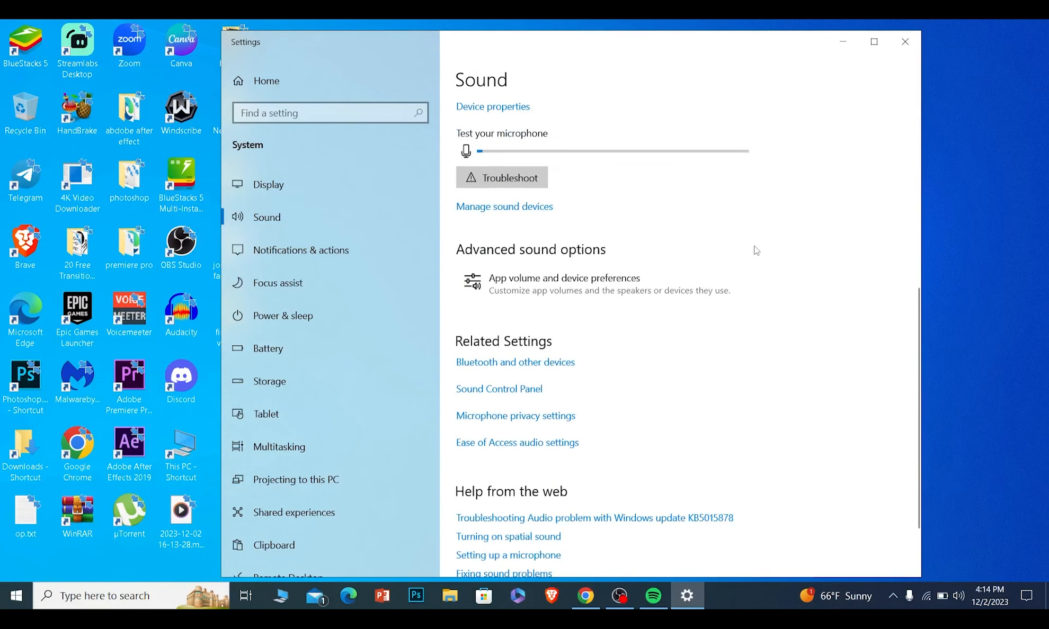
{"action": "mouse_move", "coordinate": [562, 298]}
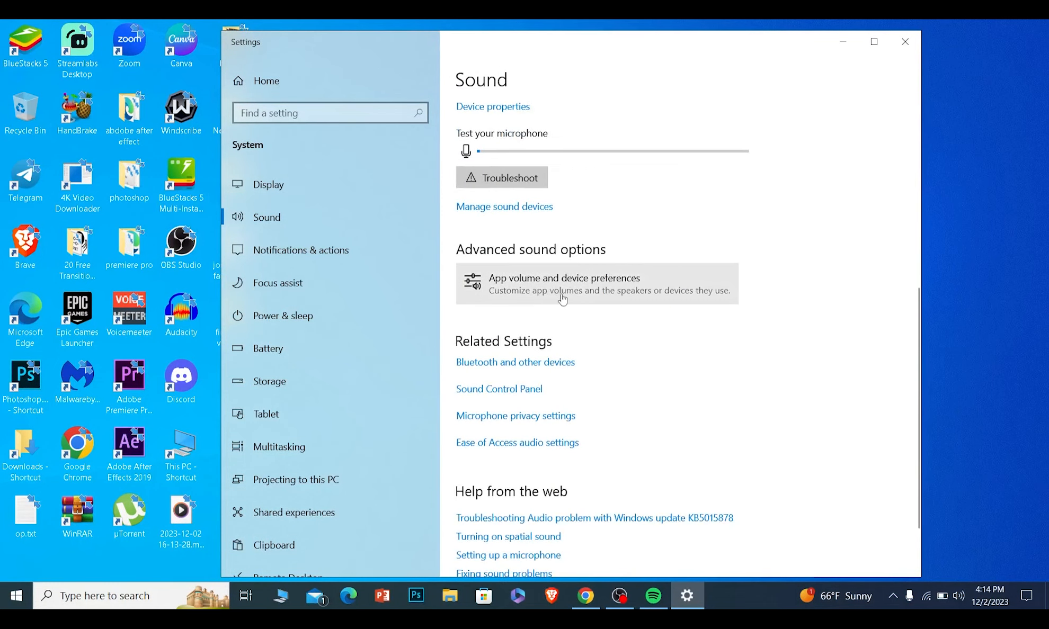
{"action": "left_click", "coordinate": [652, 600]}
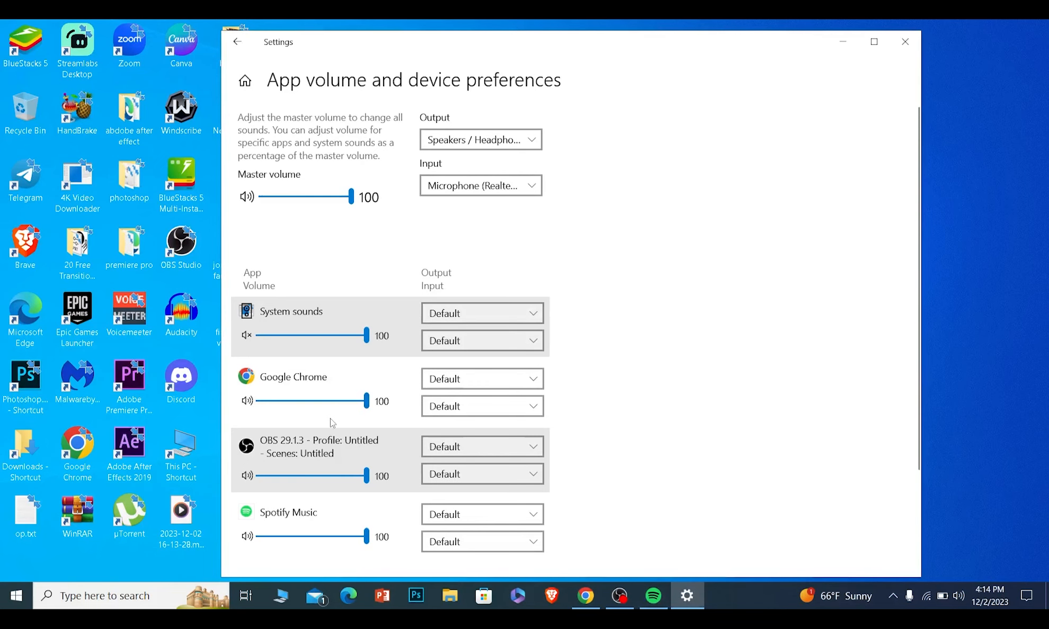
Set Spotify Music's output to Steam Streaming Speakers and restore the Spotify window.
{"action": "scroll", "scroll_direction": "down", "scroll_amount": 3}
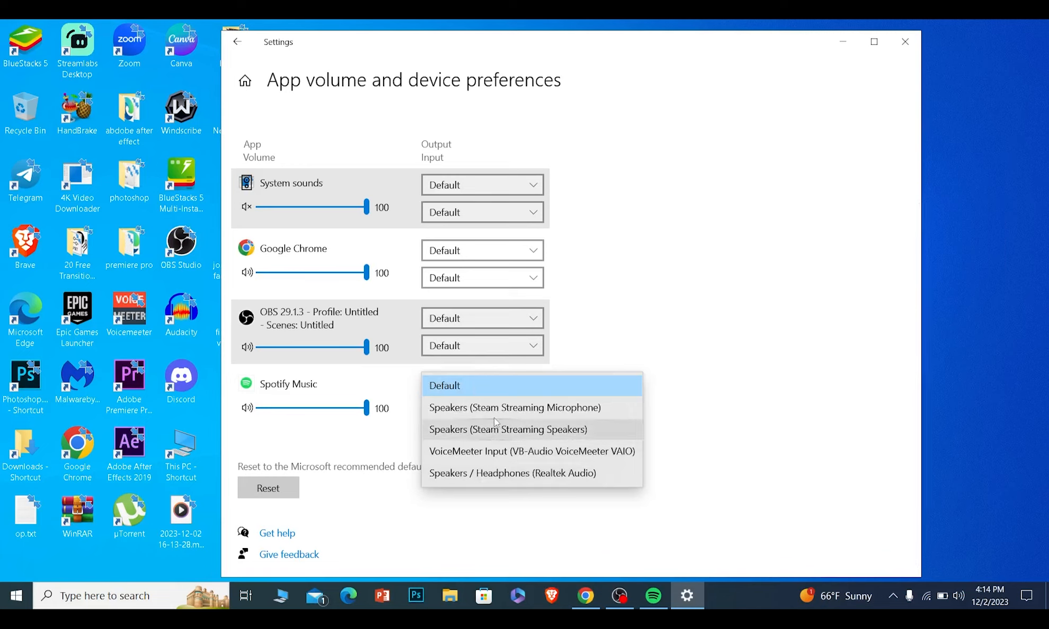
{"action": "mouse_move", "coordinate": [493, 436]}
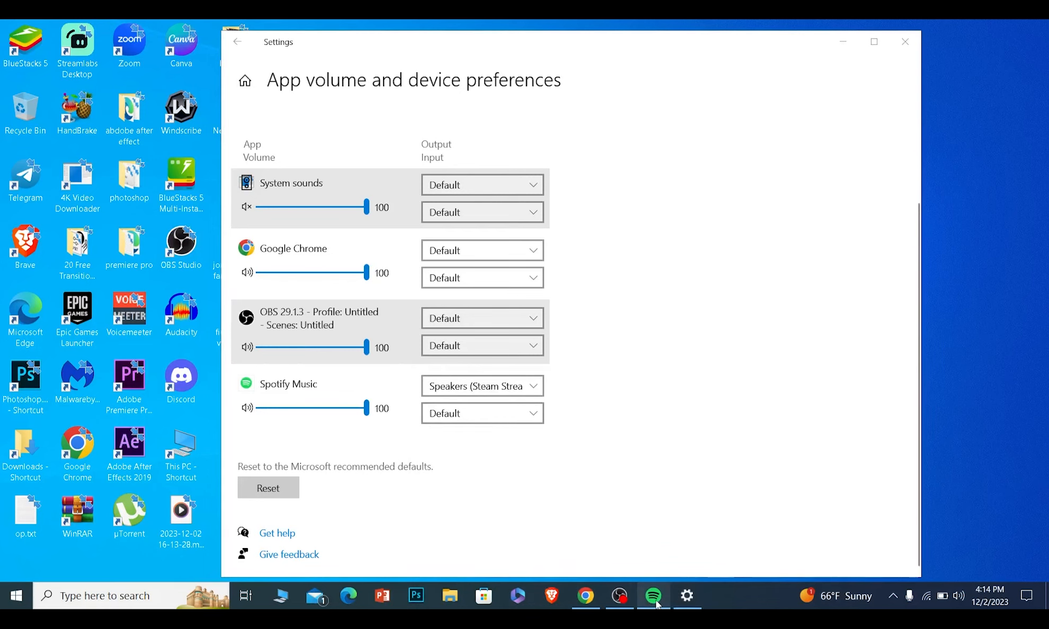
{"action": "left_click", "coordinate": [652, 596]}
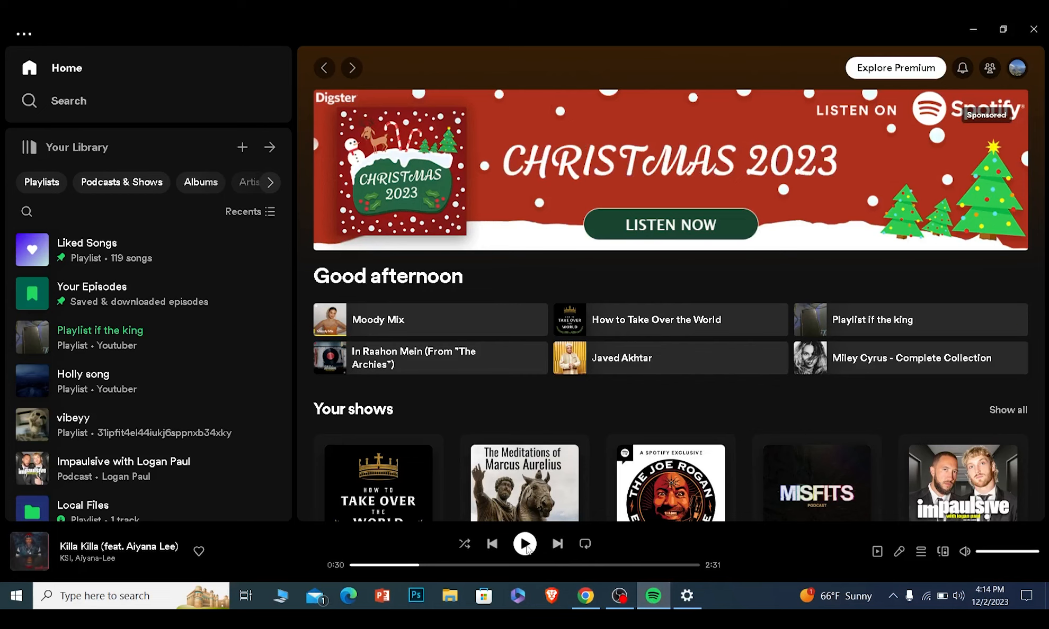